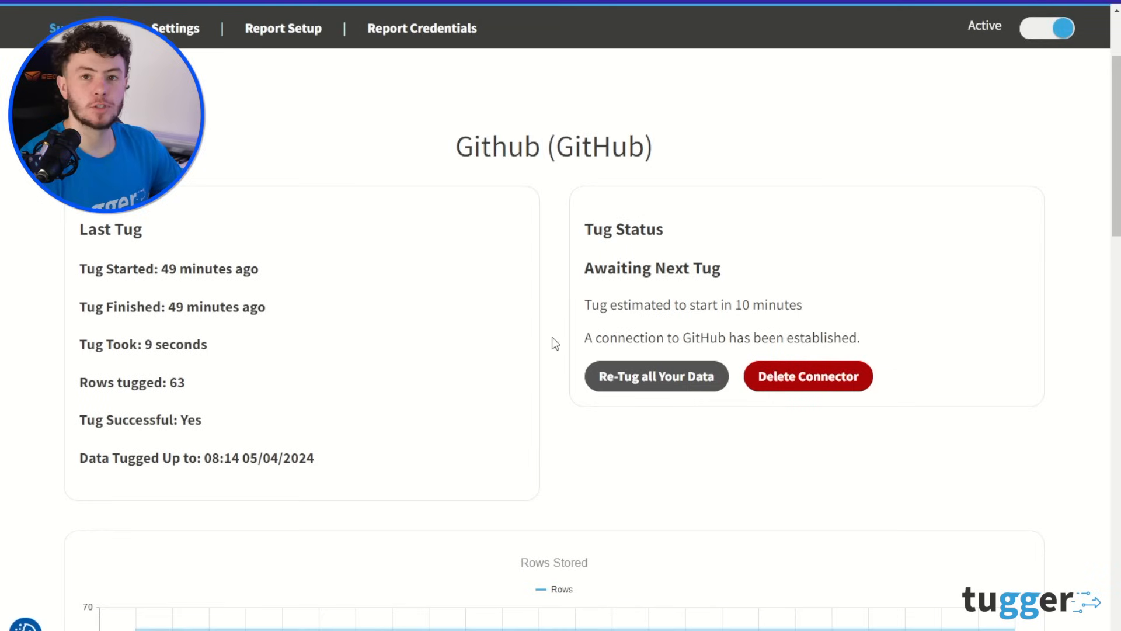
mouse_move(331, 289)
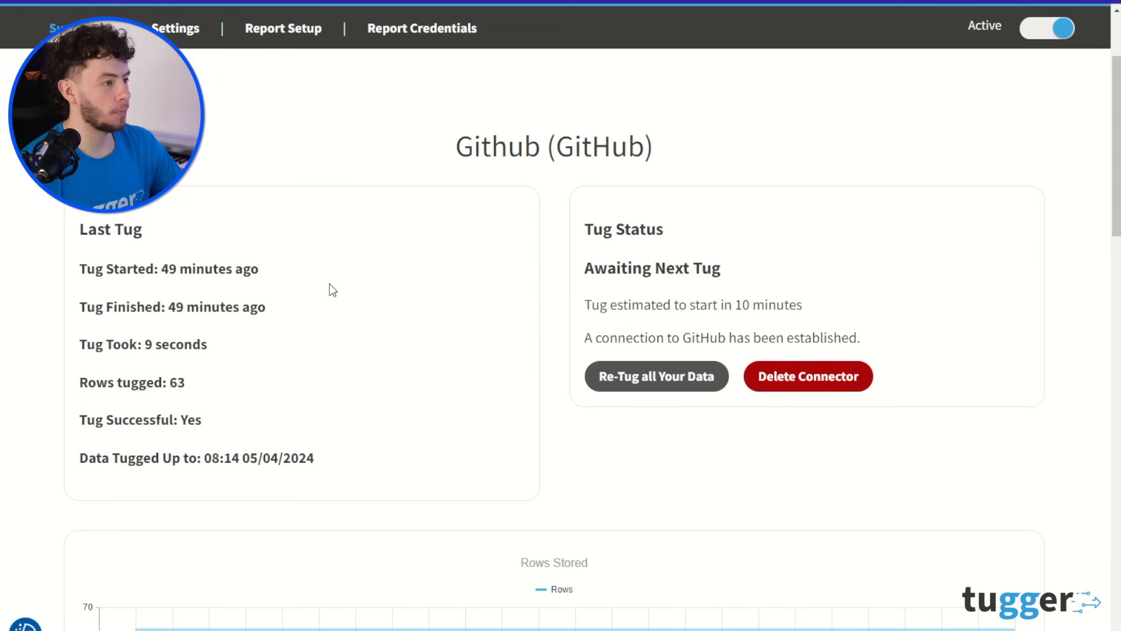
mouse_move(280, 39)
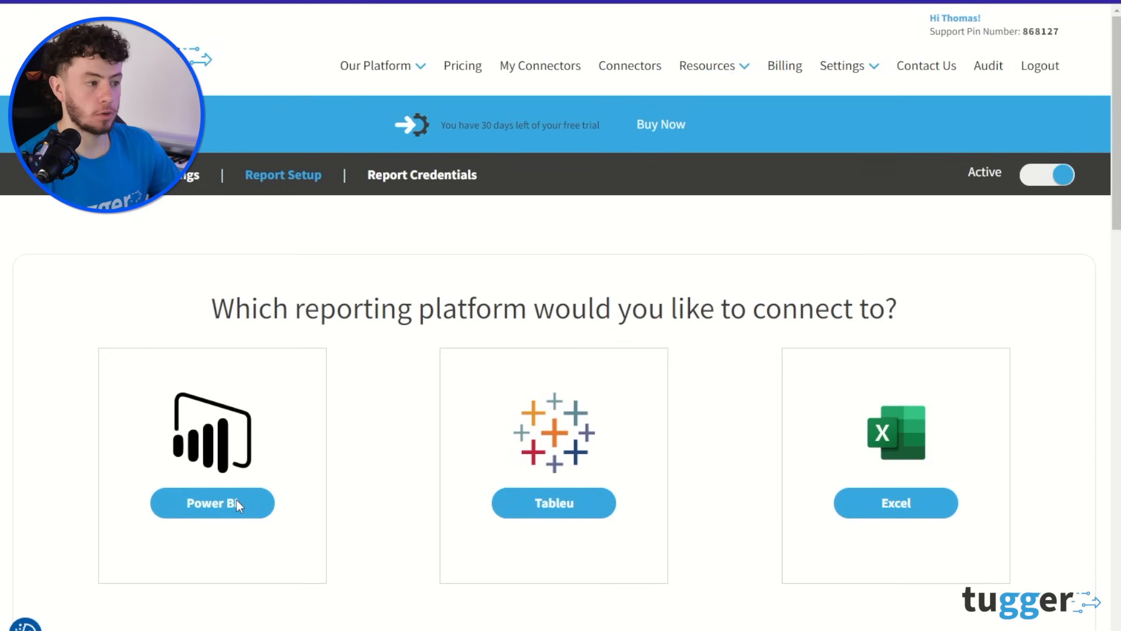
Choose Power BI as the reporting platform for the GitHub report in Tugger
click(212, 502)
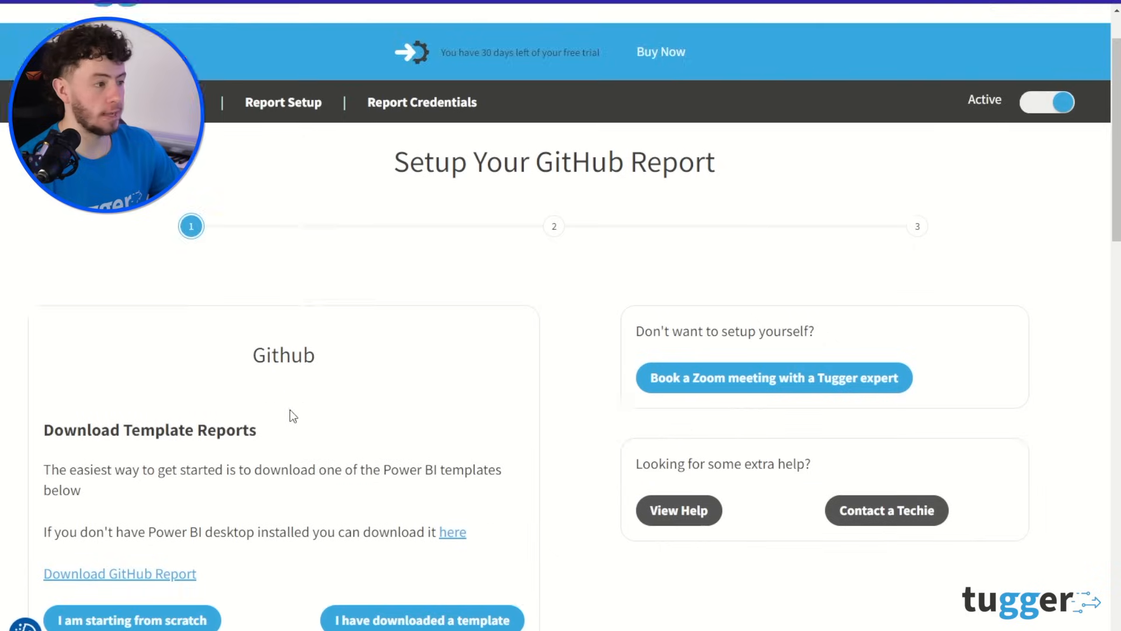
scroll(down, 3)
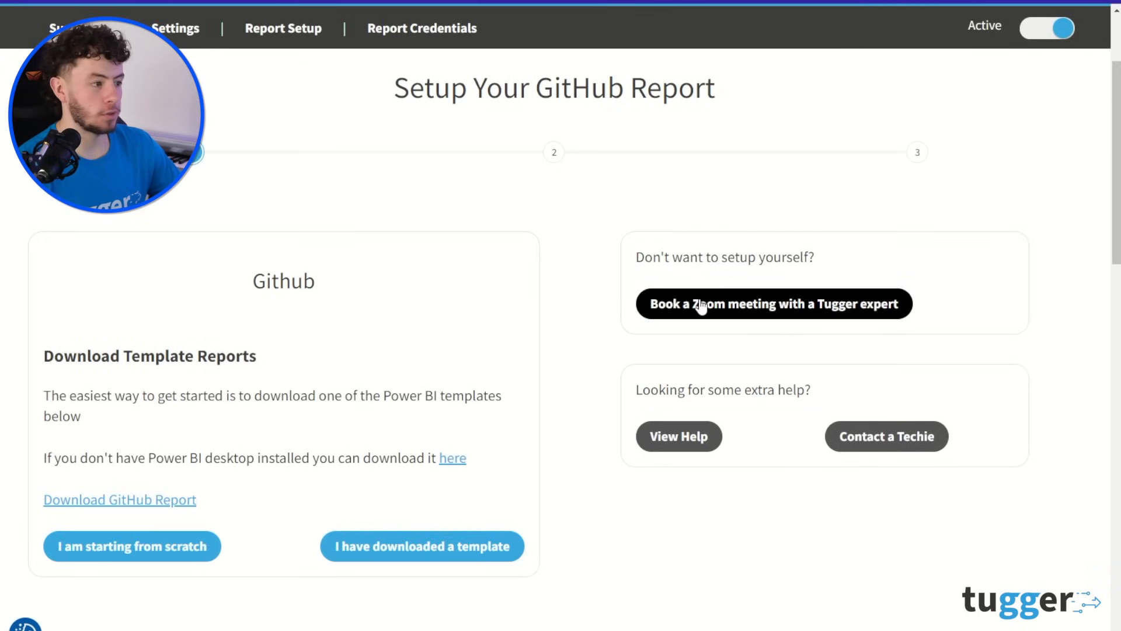
mouse_move(887, 435)
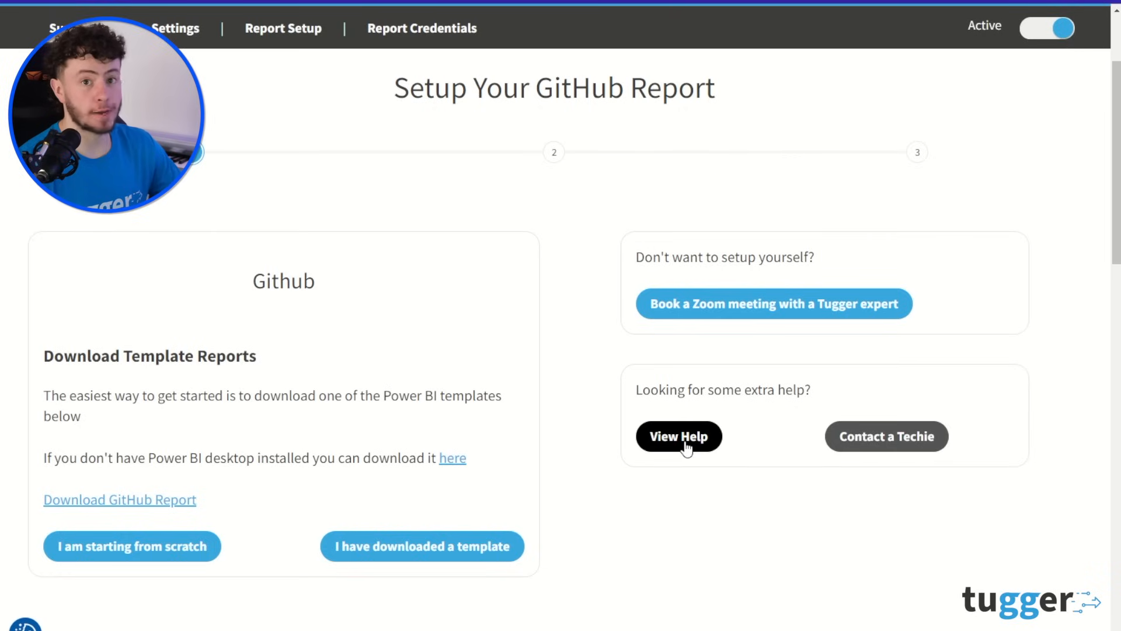
mouse_move(422, 546)
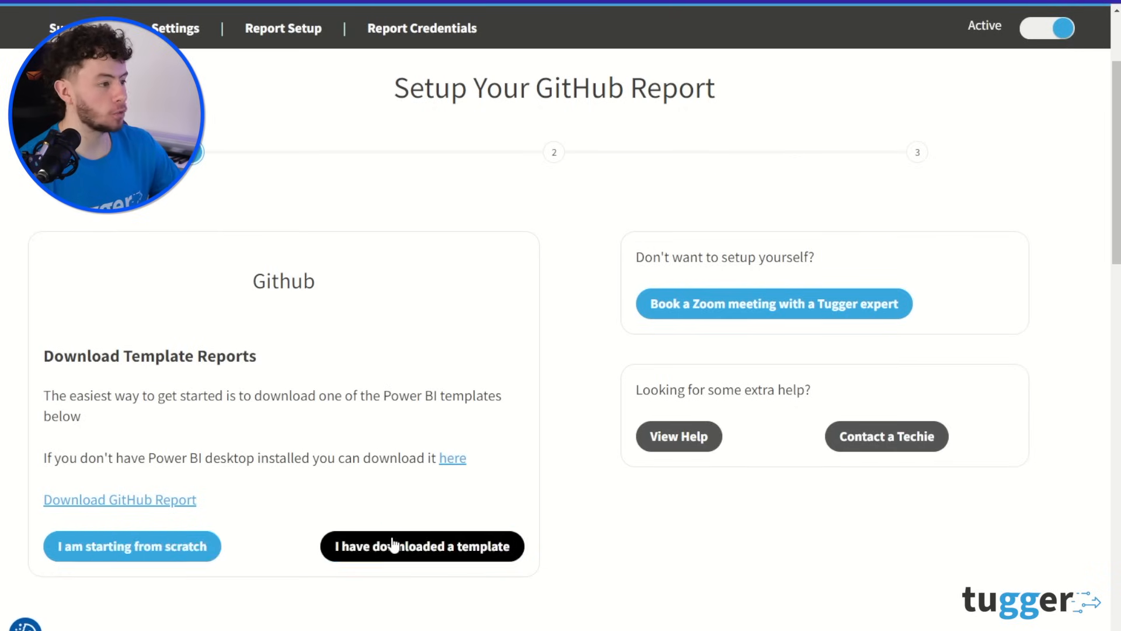
mouse_move(481, 348)
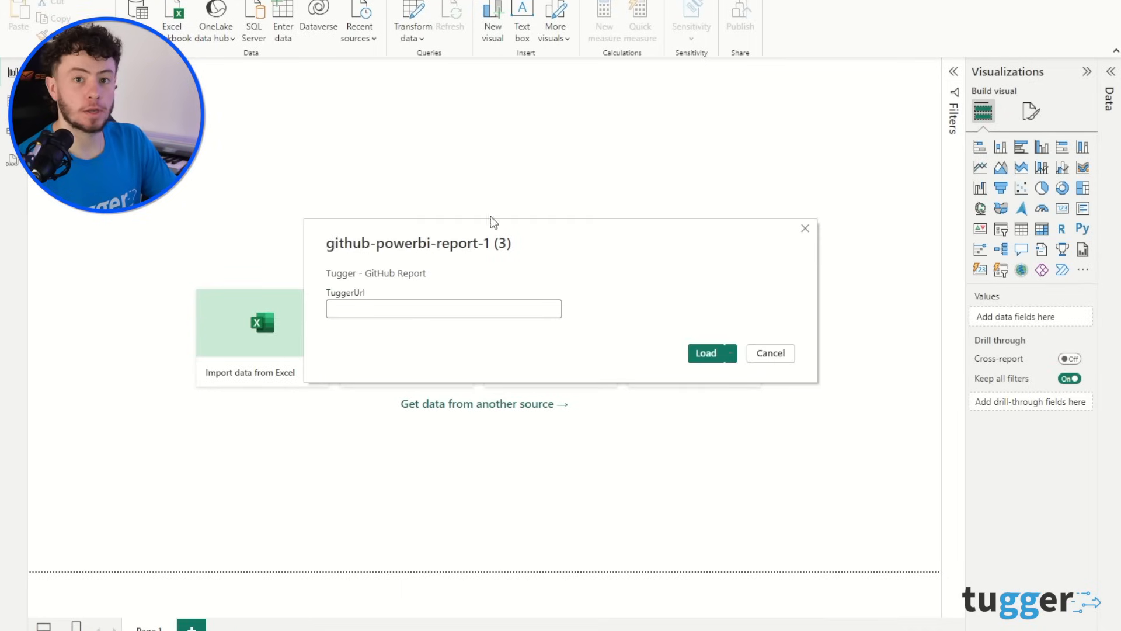
Bring up Tugger's Report Credentials to get the GitHub OData URL for TuggerUrl
click(444, 309)
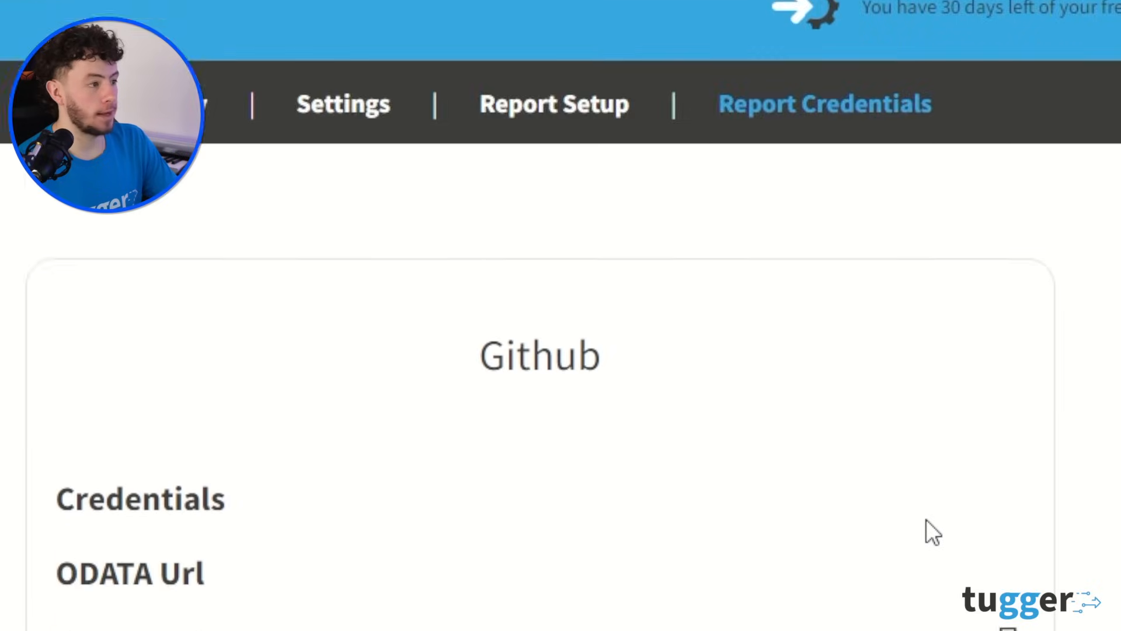
scroll(down, 3)
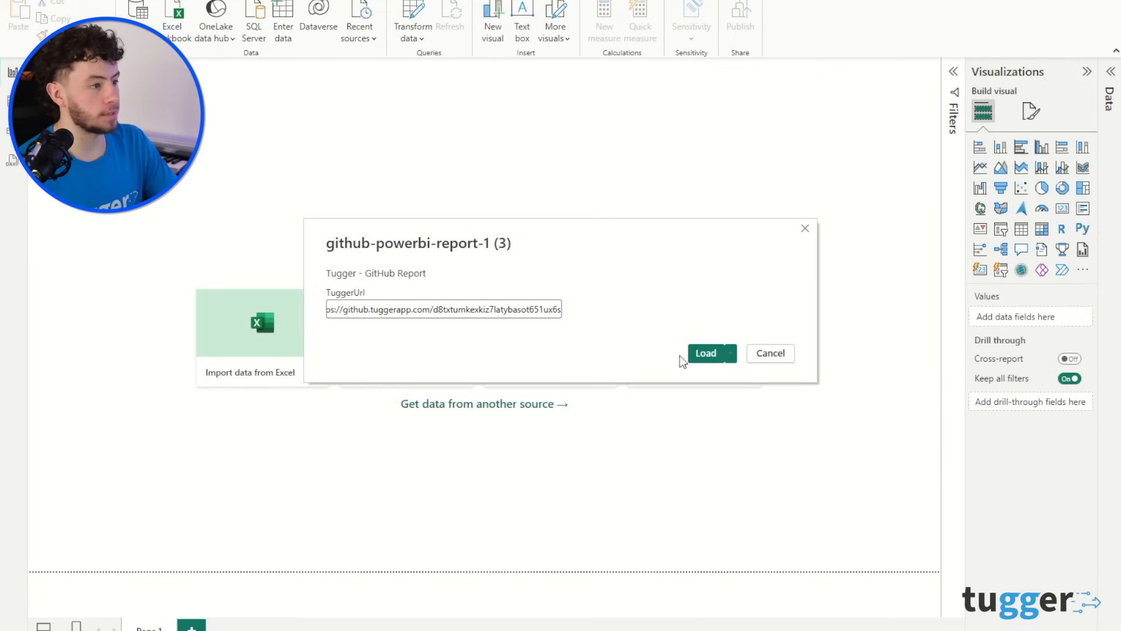
Load the template and set the OData feed to Basic sign-in scoped to the full feed URL
click(706, 353)
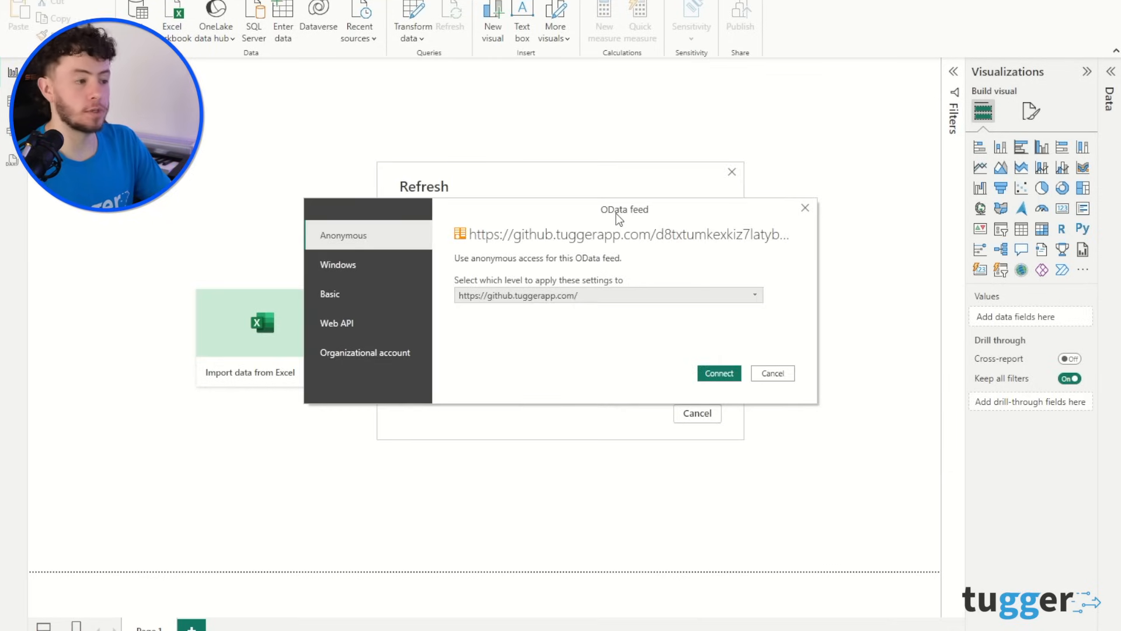
mouse_move(619, 346)
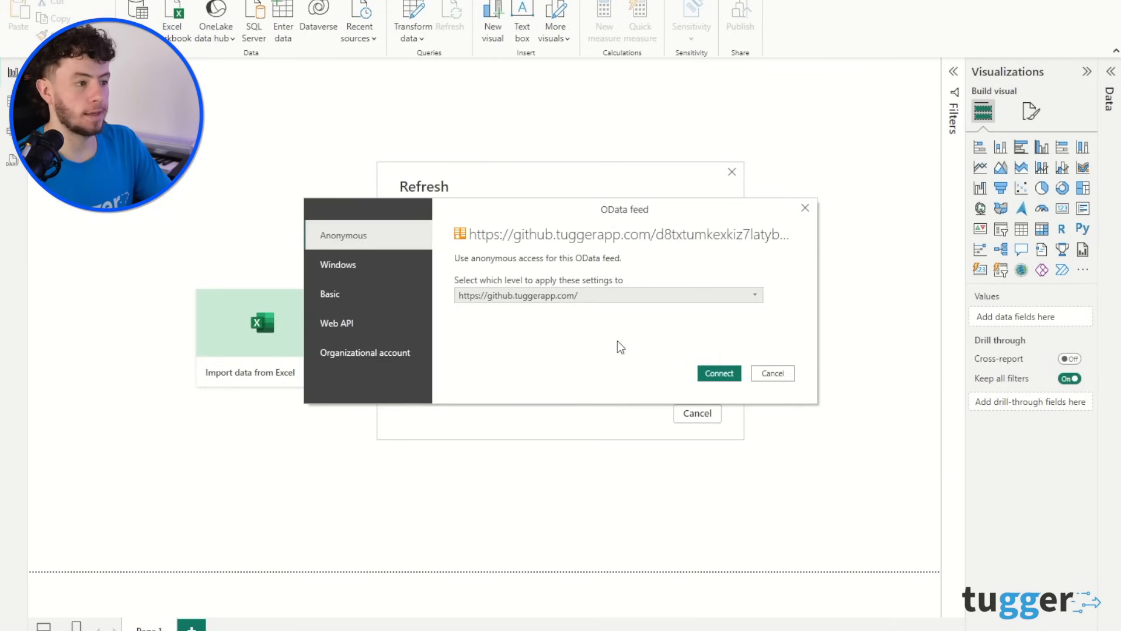
click(330, 293)
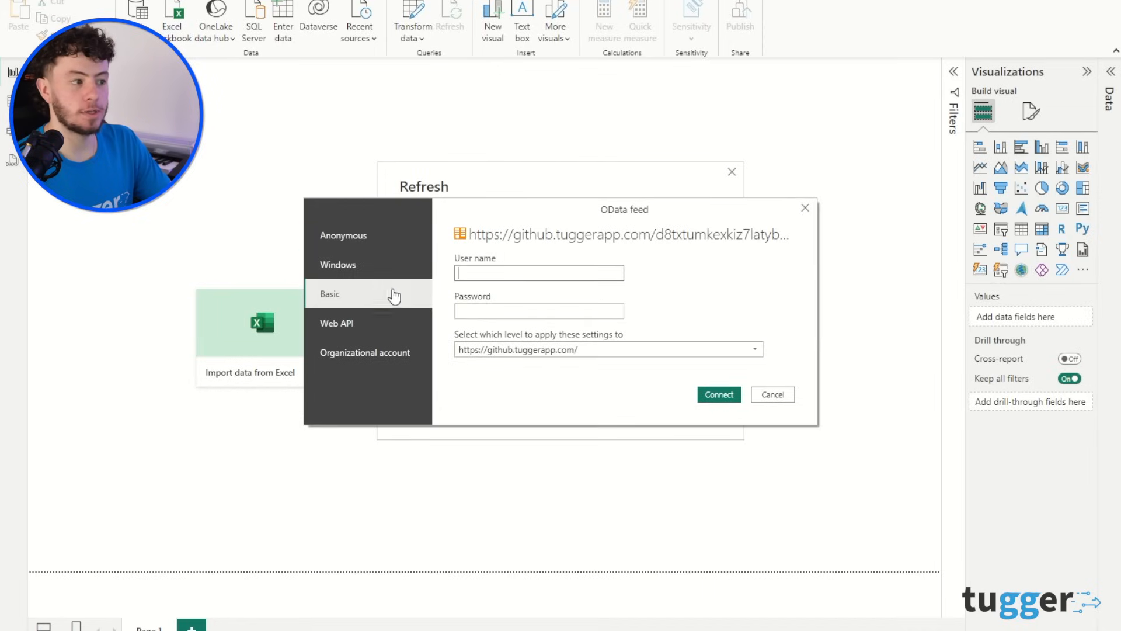
click(753, 349)
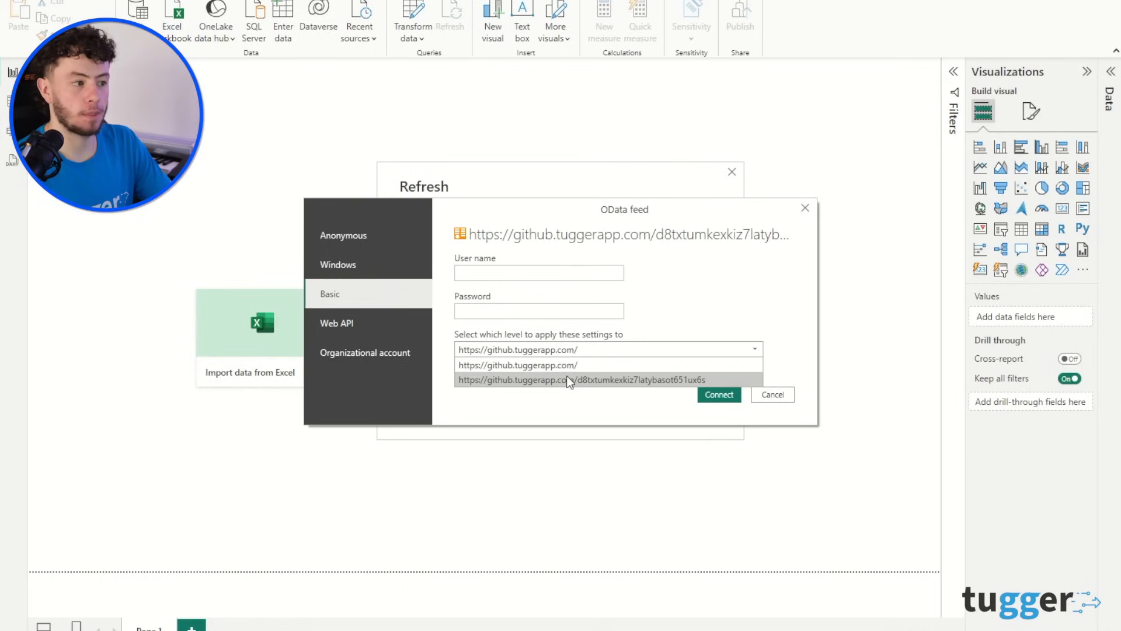
click(583, 380)
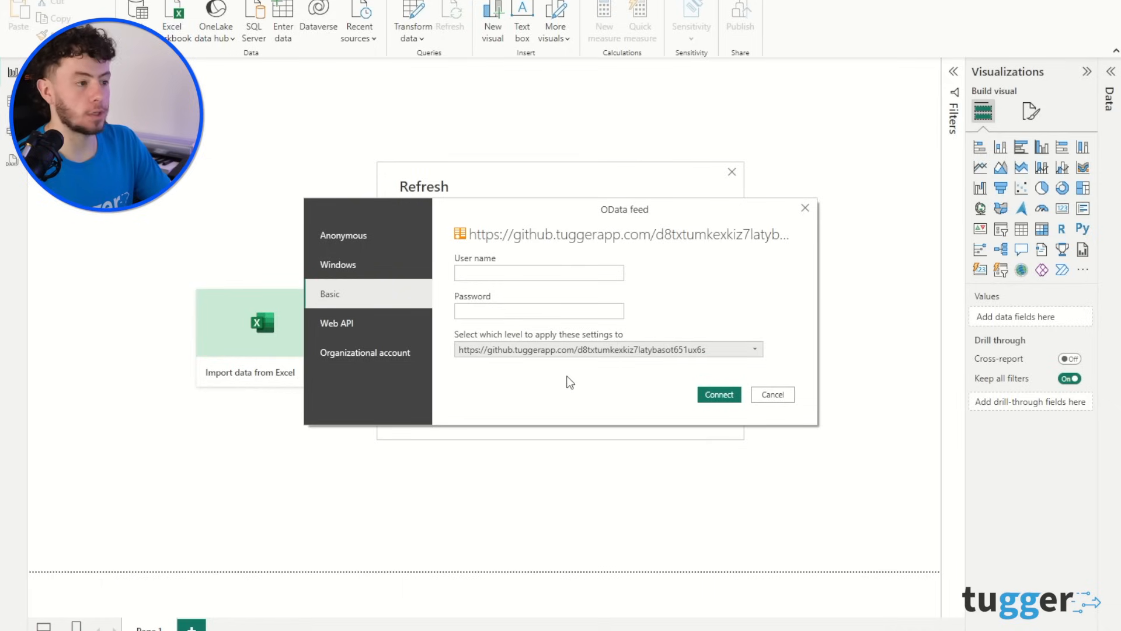
mouse_move(535, 593)
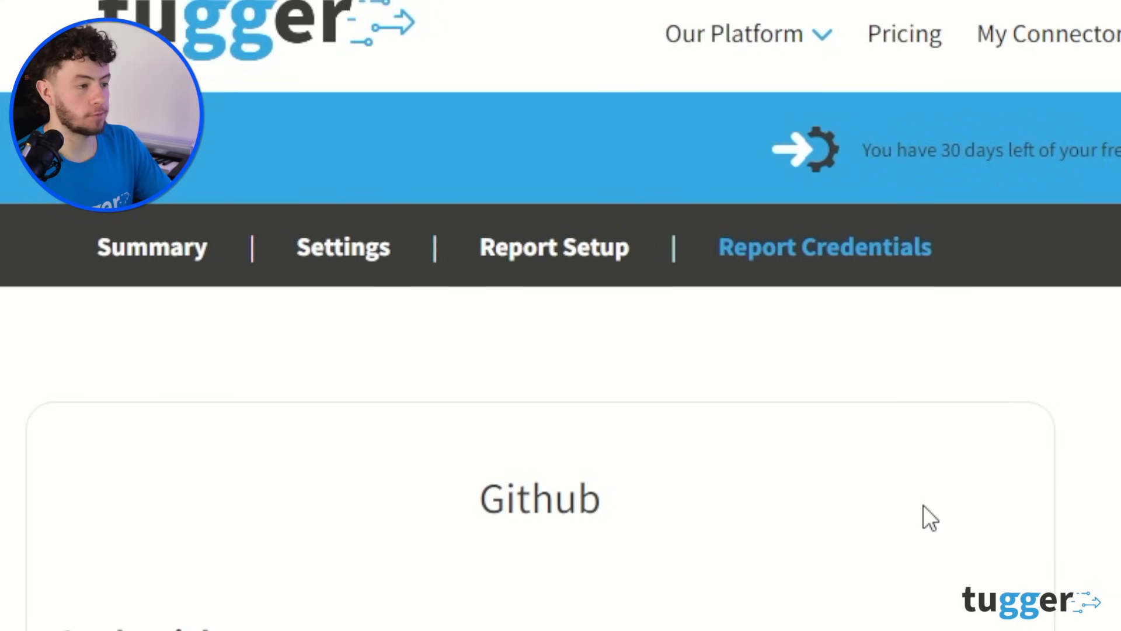
Scroll through Tugger's Report Credentials to reach the username and password
scroll(down, 3)
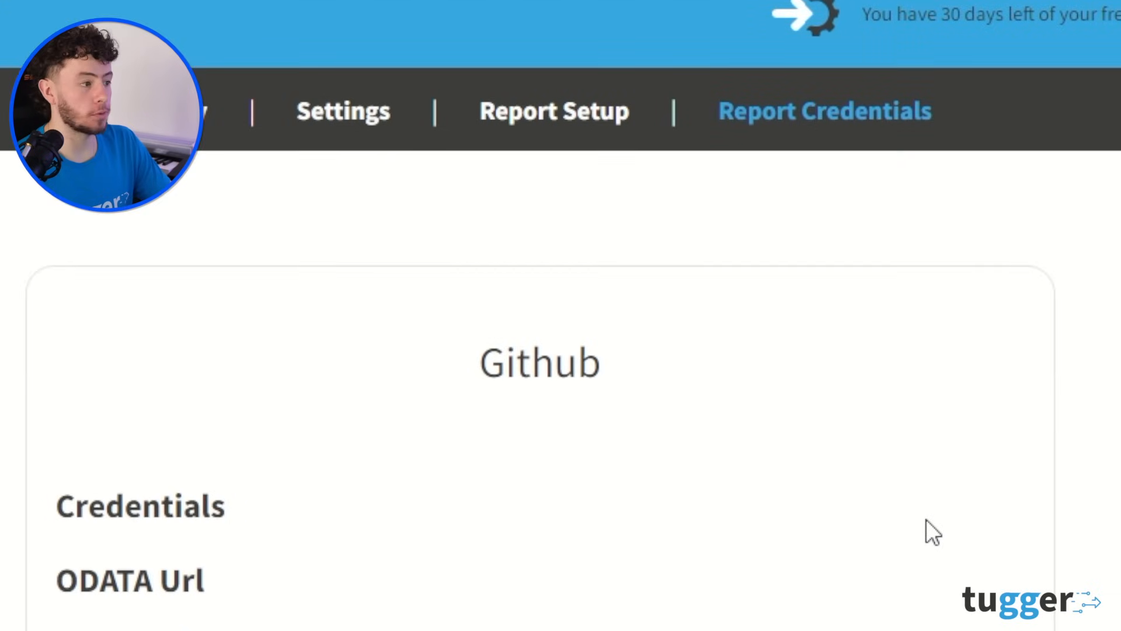
scroll(down, 3)
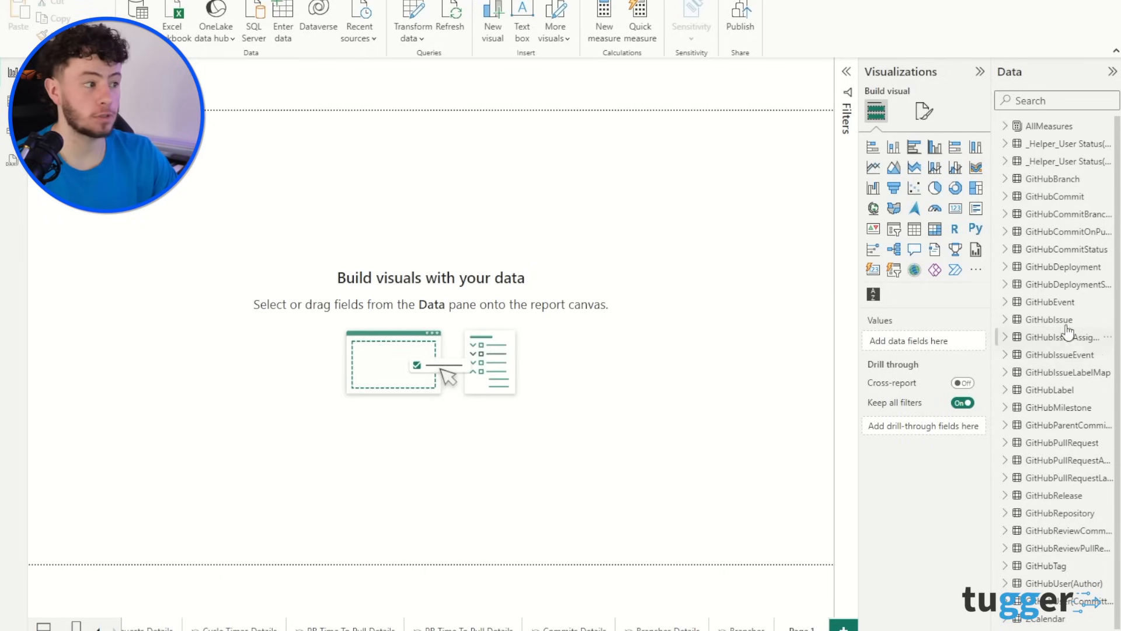
Expand the GitHubEvent table to show fields like actor_login, created_at and repo_name
click(1052, 302)
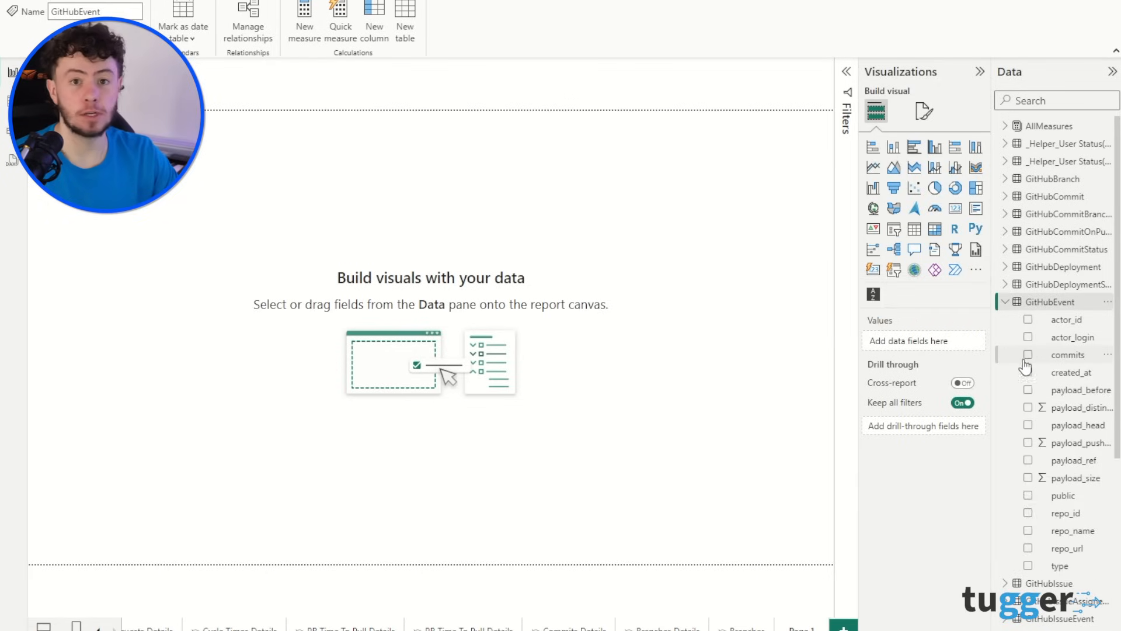
mouse_move(1066, 355)
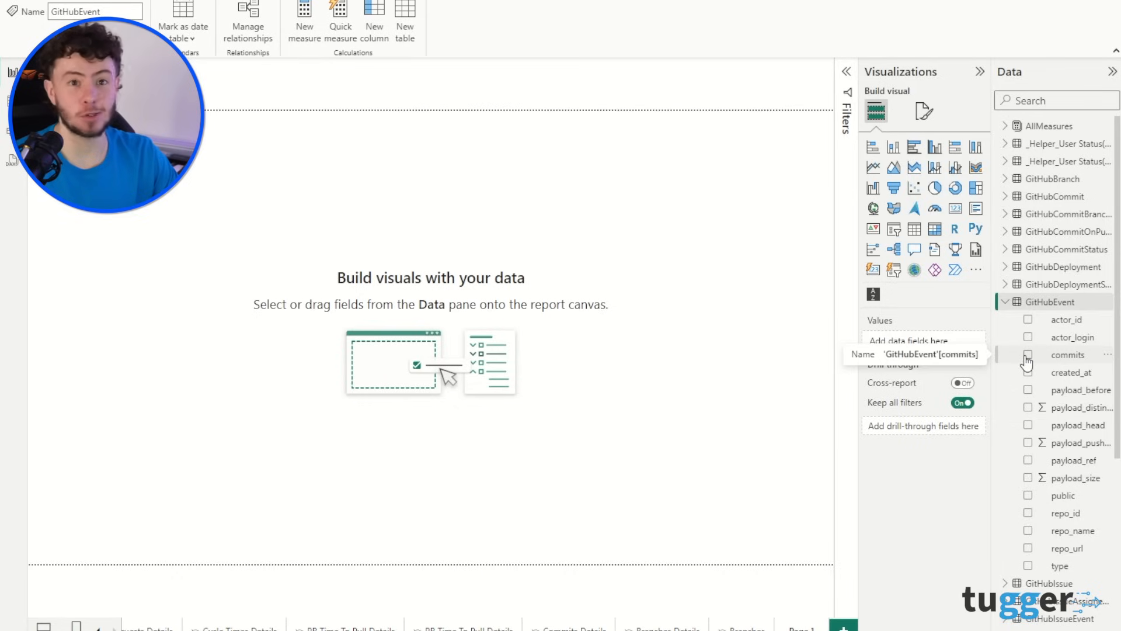